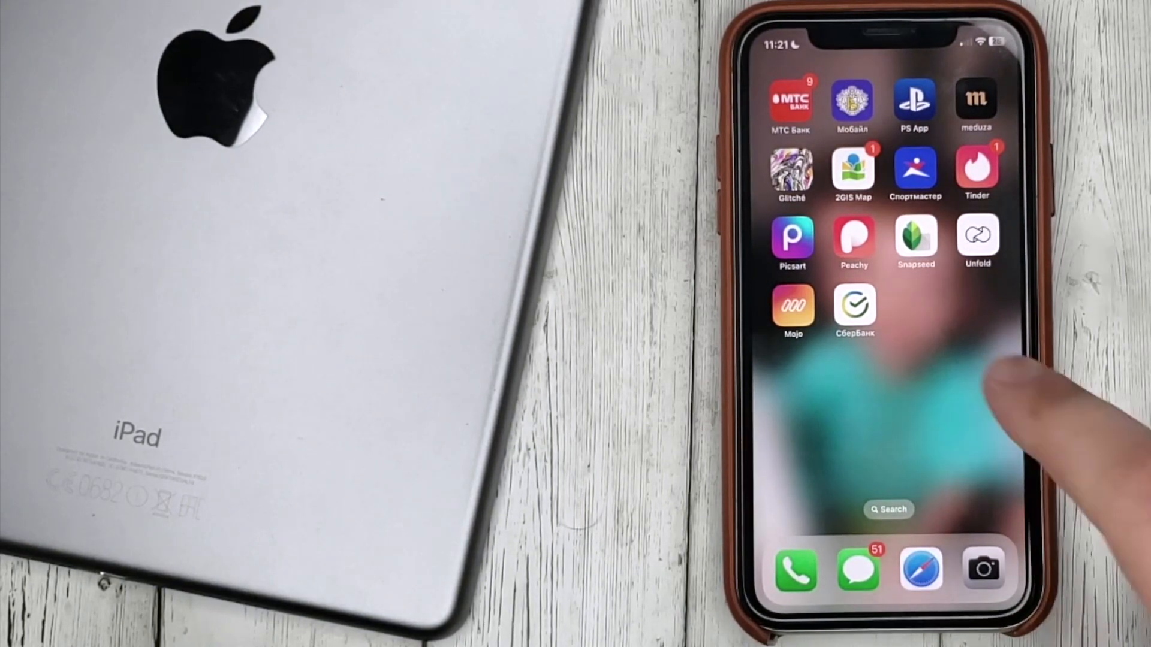
# Launch Picsart, start a new project, and browse the recent gallery media.
pyautogui.click(792, 238)
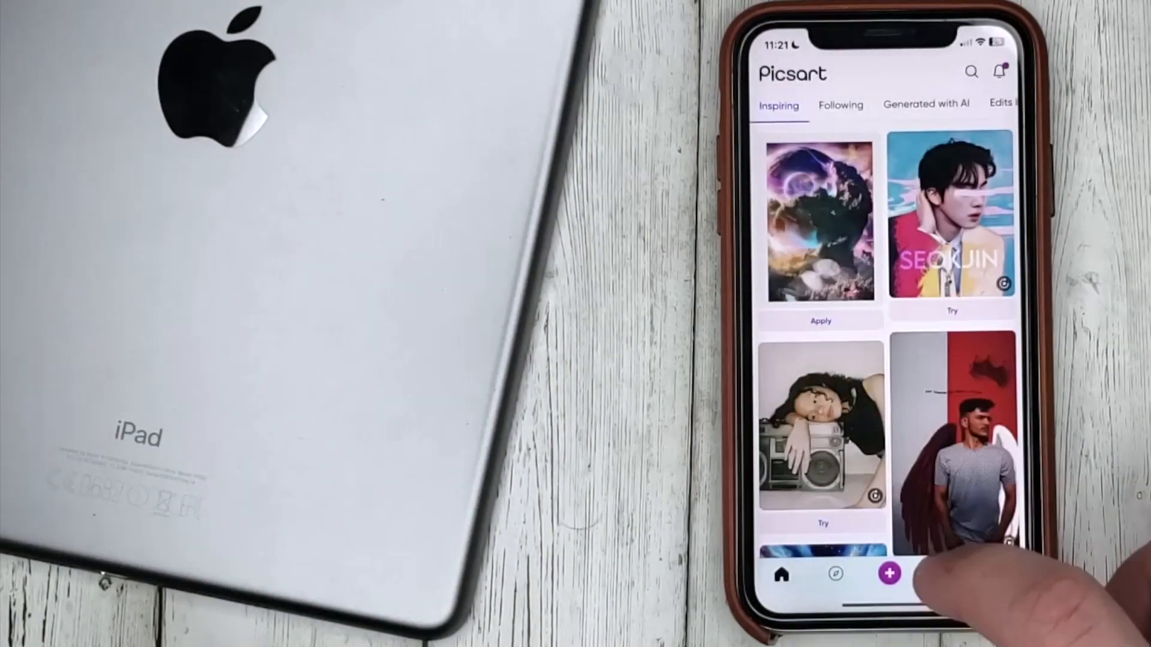
pyautogui.click(889, 575)
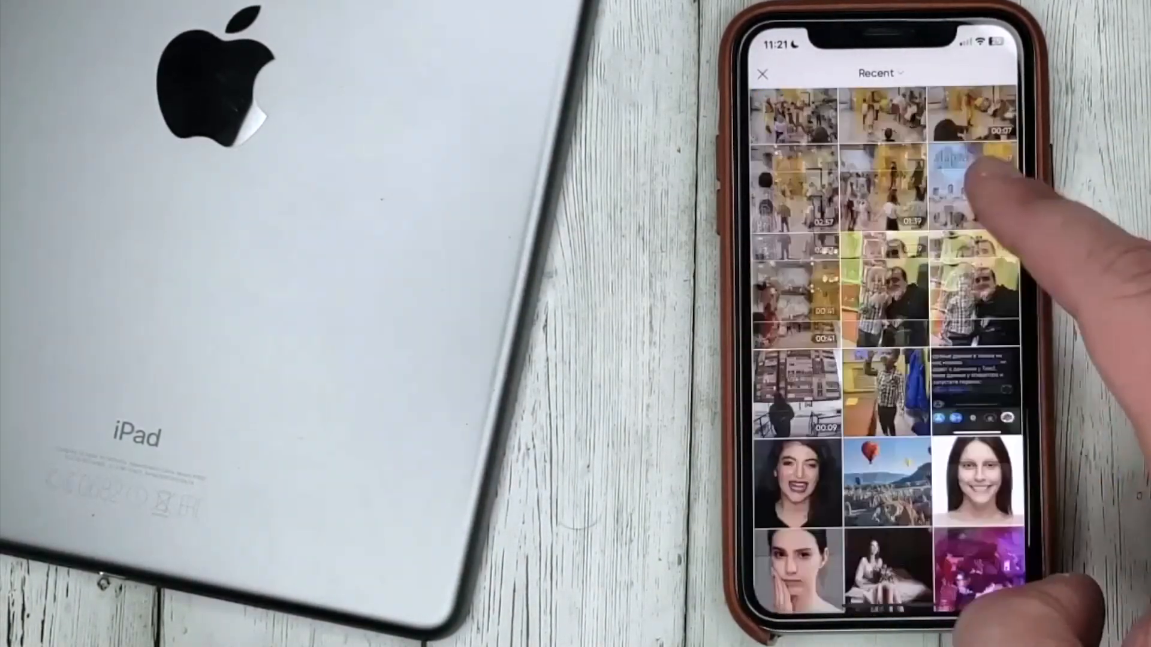
pyautogui.scroll(-3)
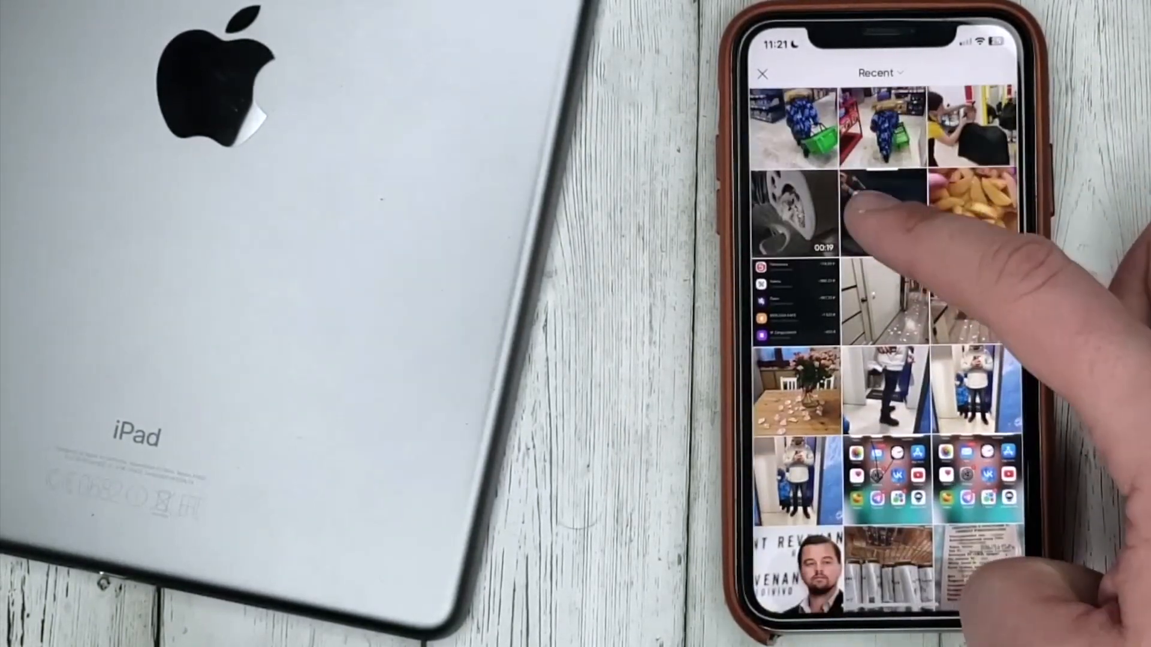
# Open the cooking video from the Recent gallery in the video editor.
pyautogui.click(881, 213)
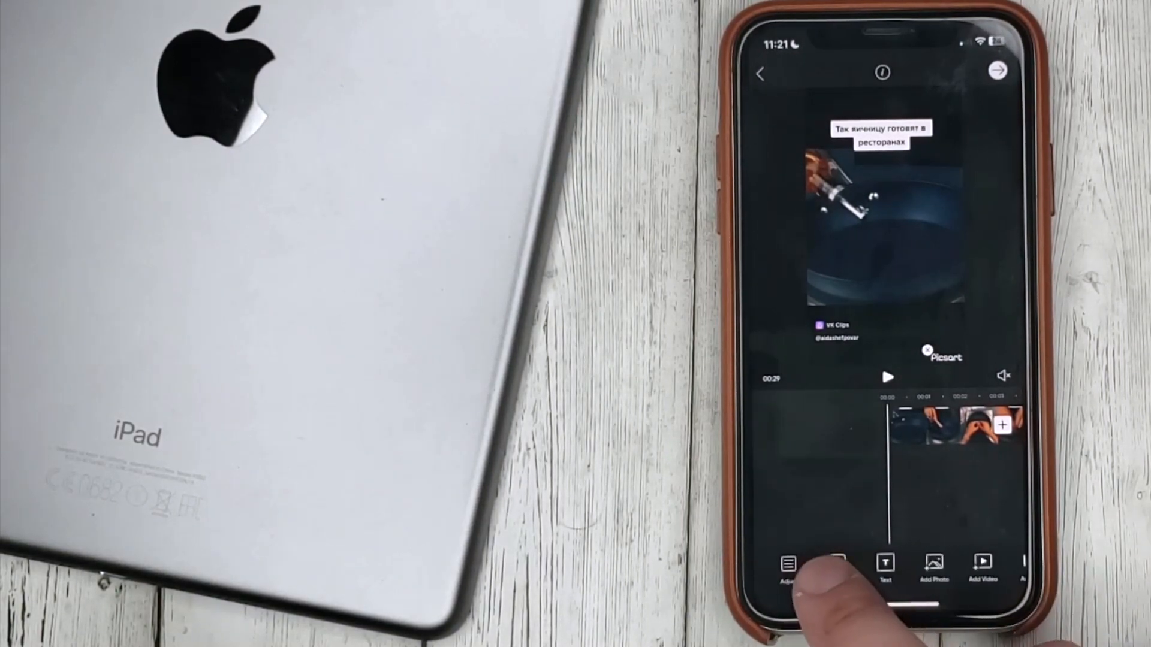
pyautogui.click(933, 565)
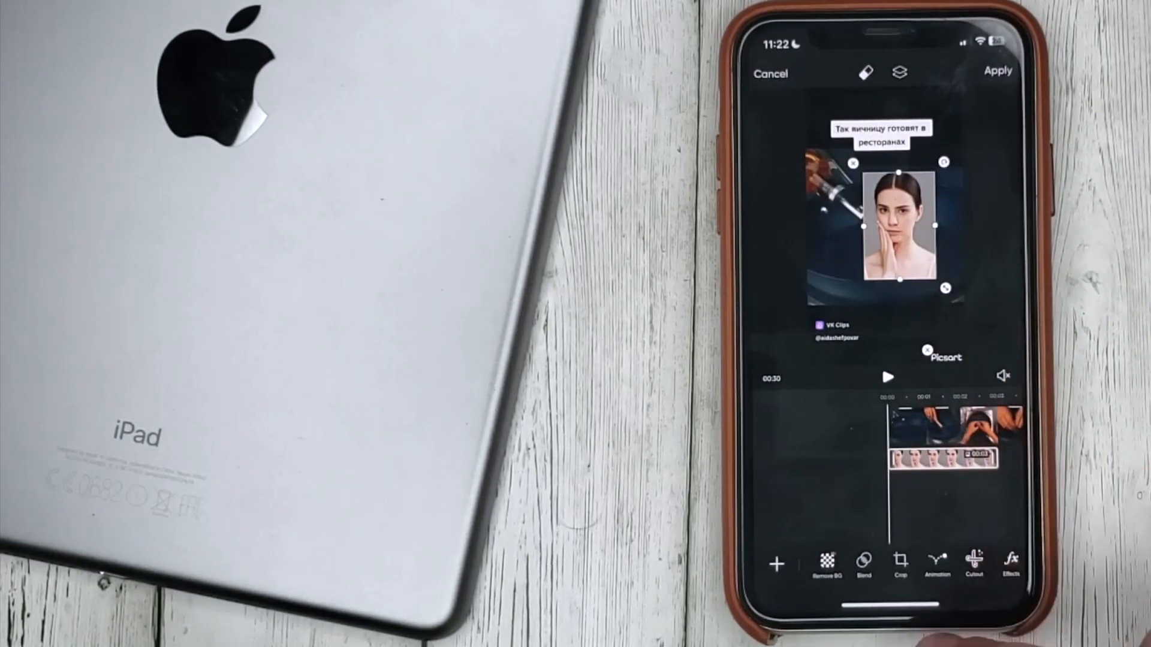
# Bring up the blend options for the portrait overlay.
pyautogui.click(863, 561)
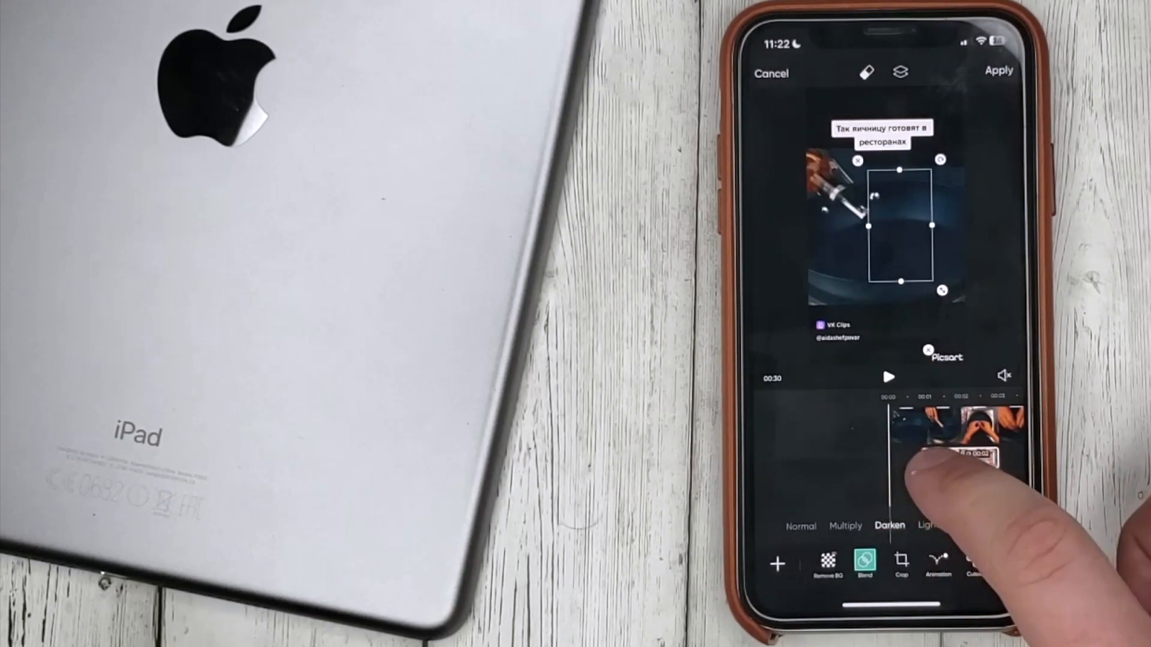
# Scrub the timeline to a later frame showing a brush in the pan.
pyautogui.moveTo(969, 455); pyautogui.dragTo(902, 441)
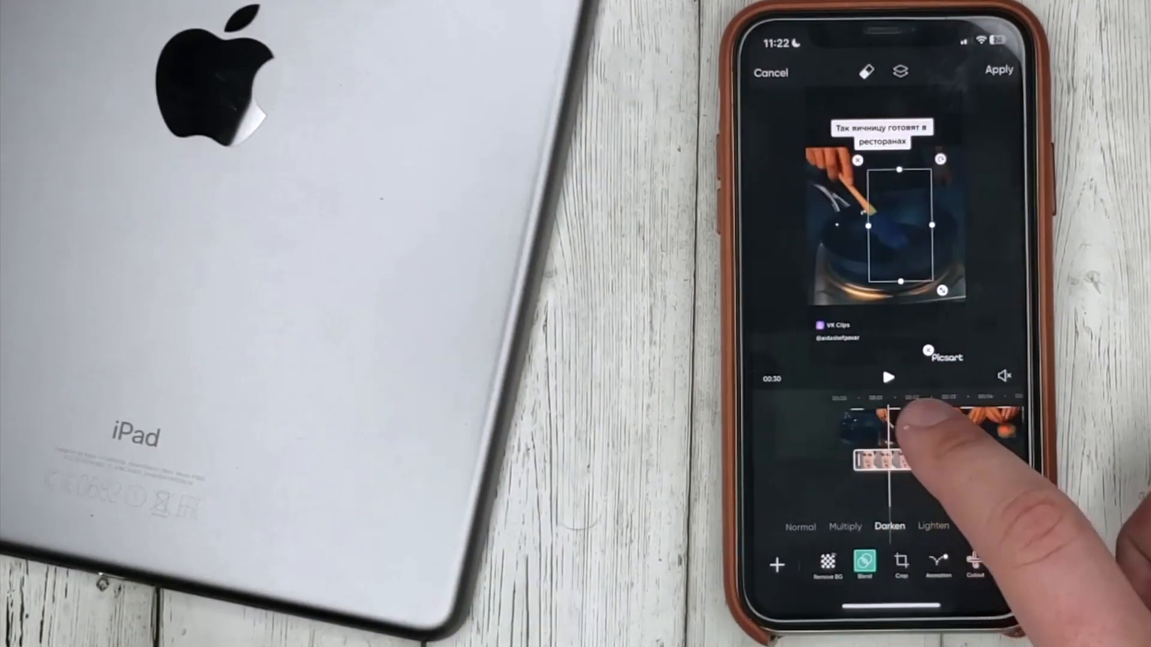